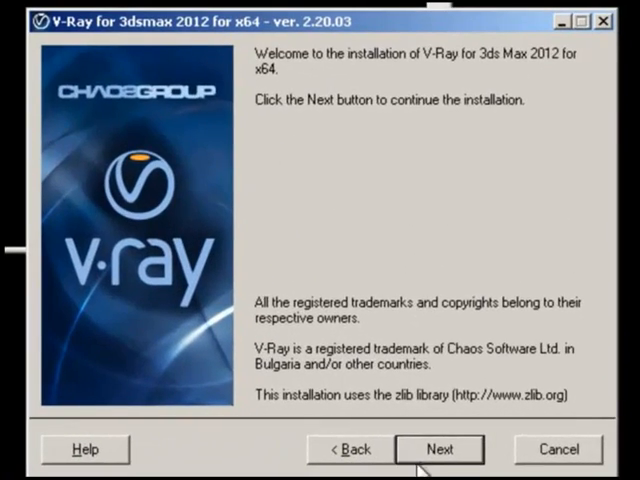
# - Install only the V-Ray license server with WIBU key drivers into the default folder
pyautogui.click(439, 449)
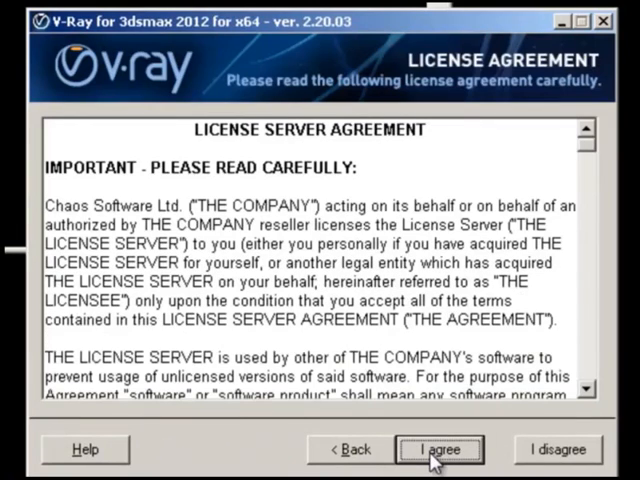
pyautogui.click(438, 449)
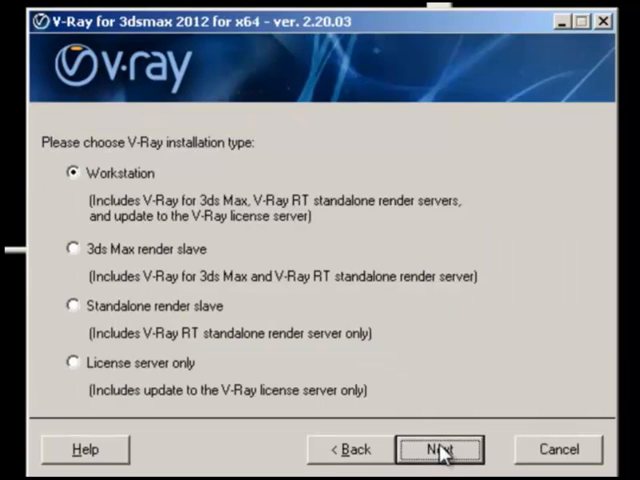
pyautogui.click(73, 362)
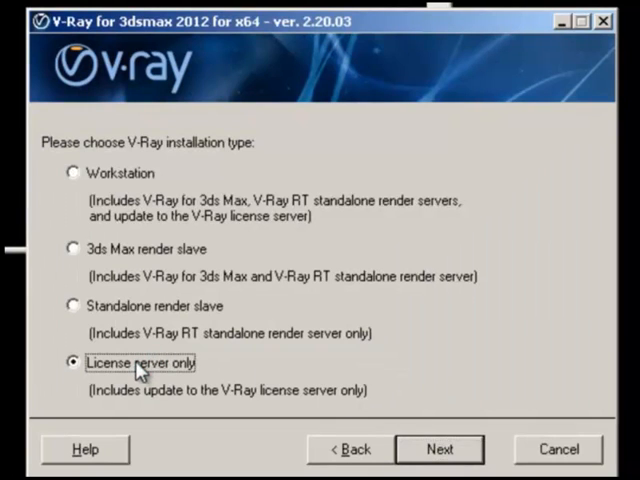
pyautogui.moveTo(188, 315)
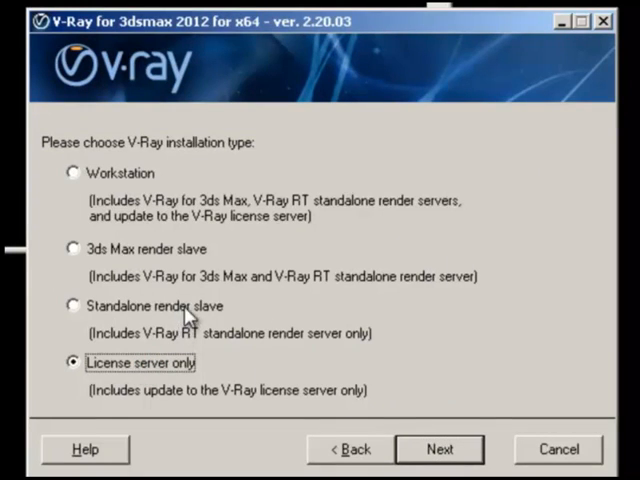
pyautogui.moveTo(180, 185)
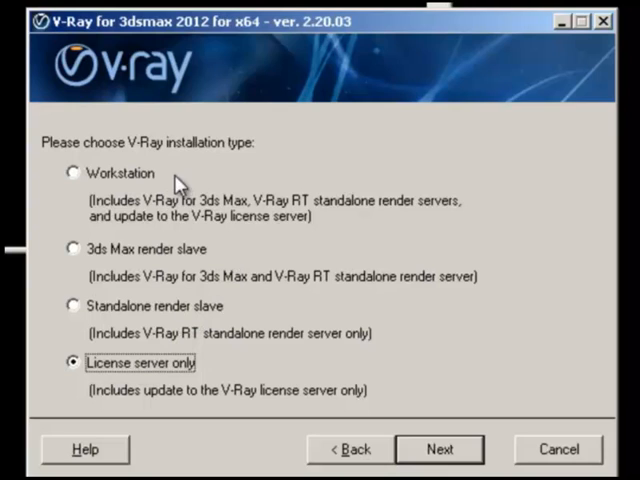
pyautogui.moveTo(437, 395)
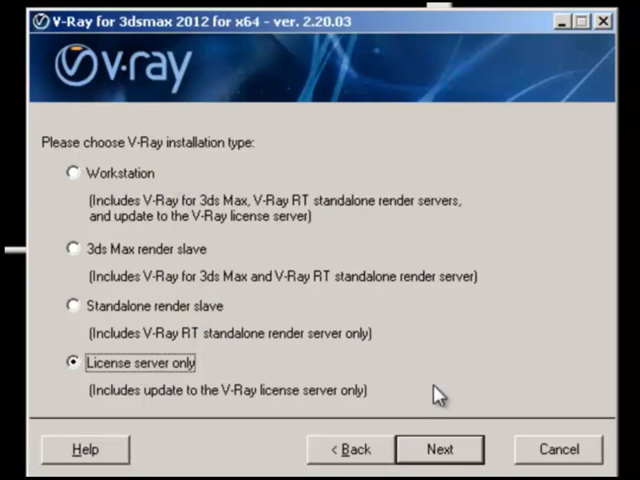
pyautogui.click(439, 449)
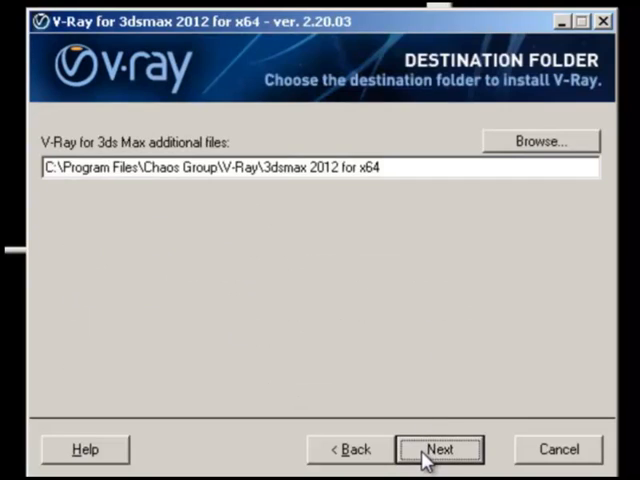
pyautogui.click(438, 449)
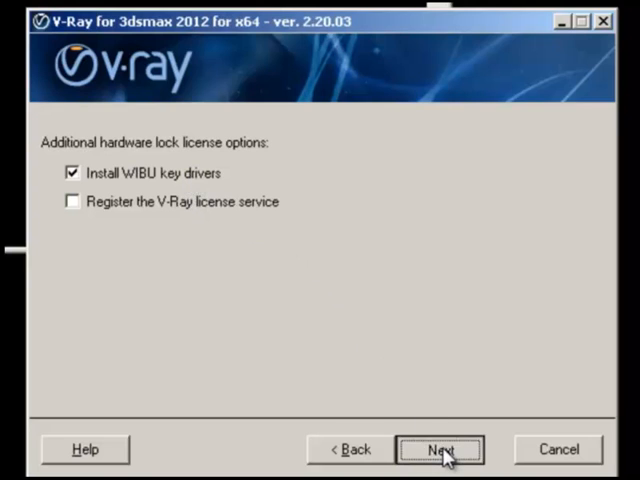
pyautogui.click(439, 449)
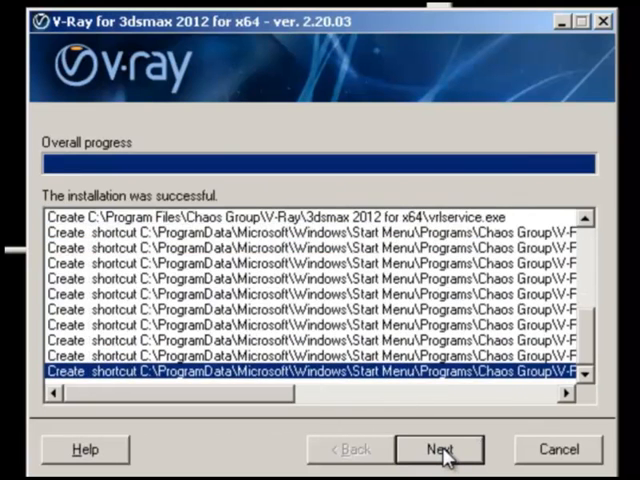
pyautogui.click(438, 449)
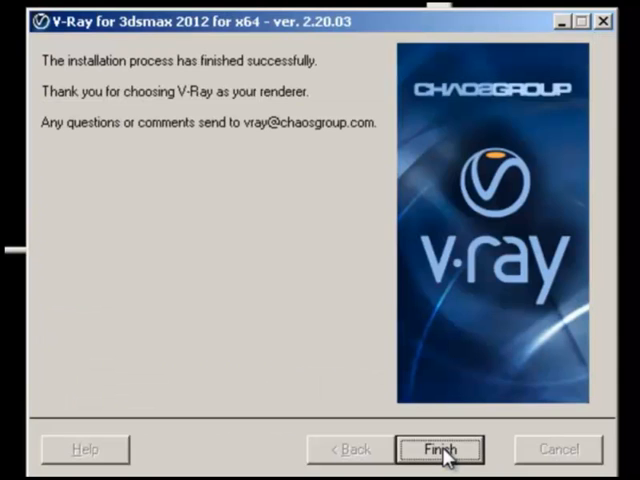
# - Close the V-Ray installer and install WibuKey in English with default components and a new WIBUKEY folder
pyautogui.click(440, 449)
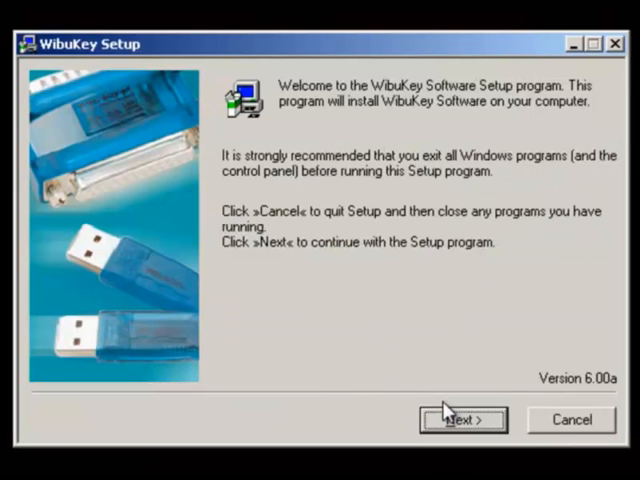
pyautogui.click(461, 419)
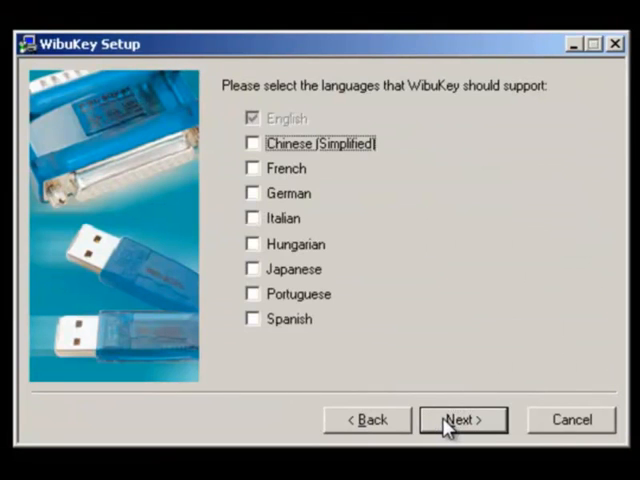
pyautogui.click(462, 419)
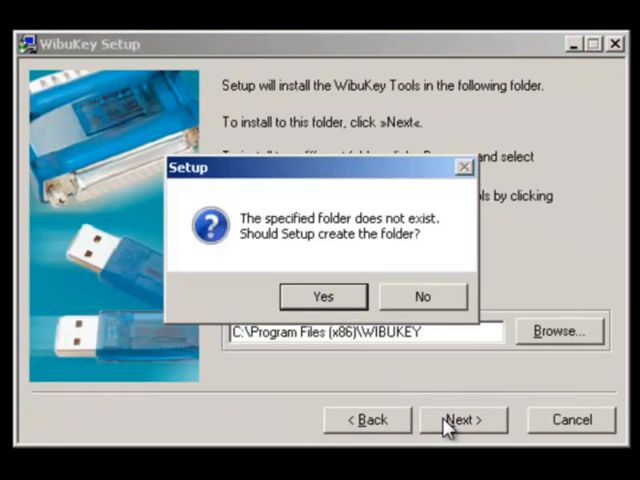
pyautogui.click(322, 296)
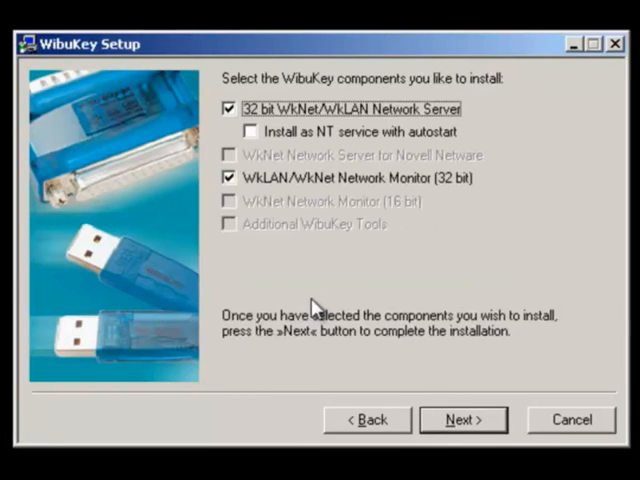
pyautogui.click(462, 419)
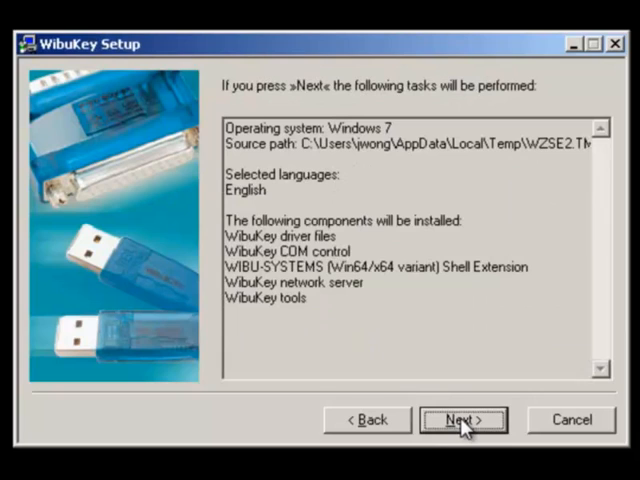
pyautogui.click(462, 419)
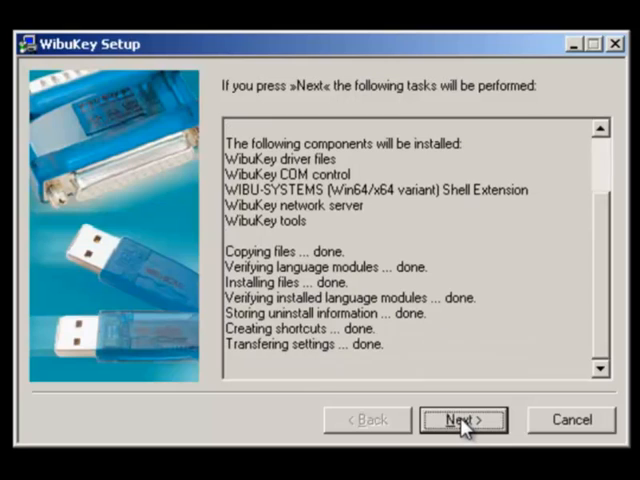
pyautogui.click(463, 419)
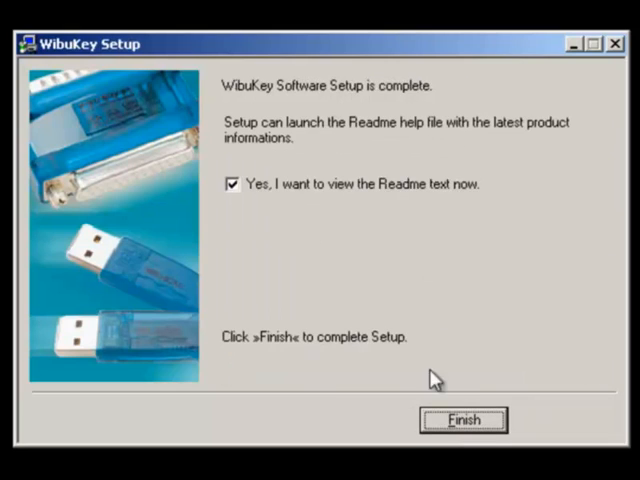
pyautogui.click(462, 419)
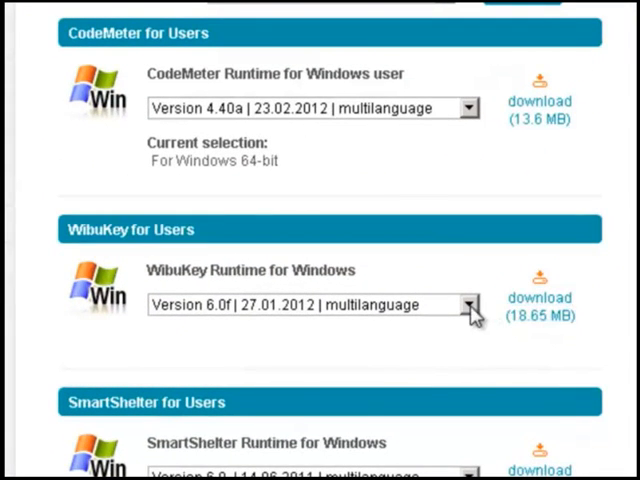
# - Choose Version 6.0f of WibuKey Runtime for Windows and download it
pyautogui.click(470, 304)
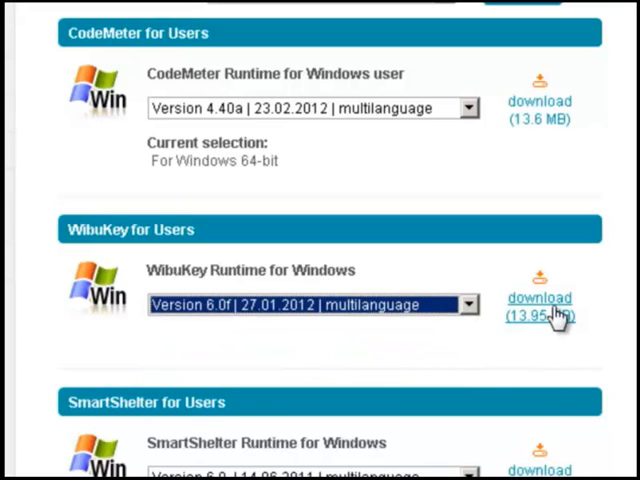
pyautogui.click(538, 297)
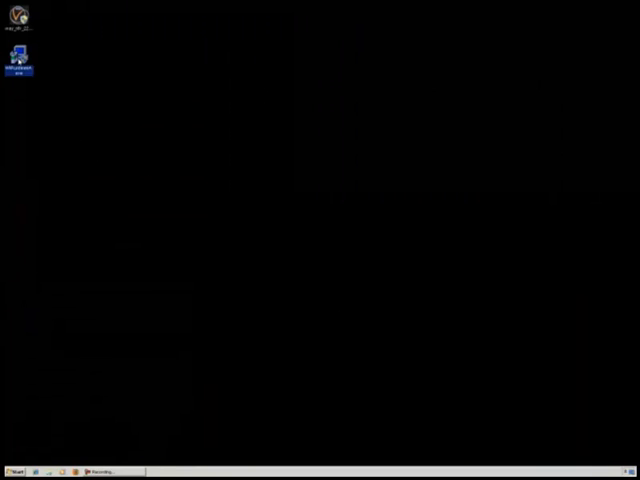
# - Run the downloaded WibuKey installer with default folder and components, skipping the readme
pyautogui.doubleClick(18, 54)
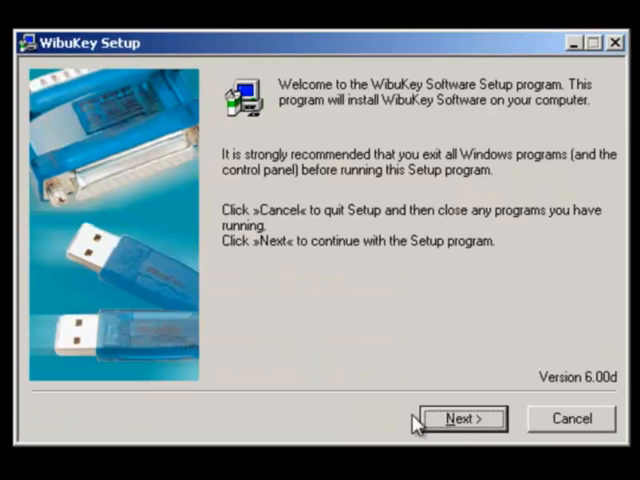
pyautogui.click(462, 418)
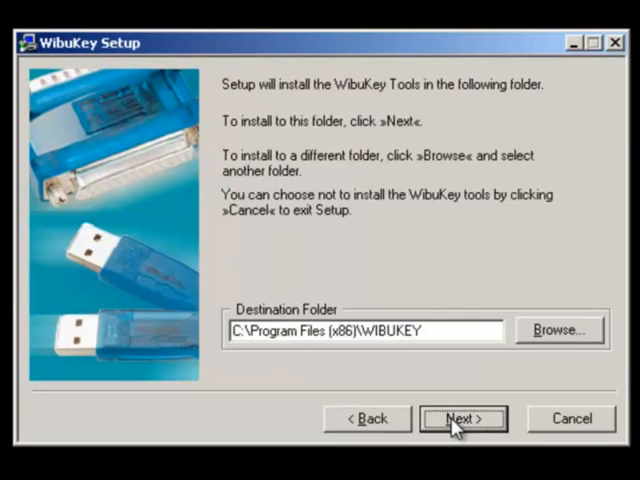
pyautogui.click(462, 418)
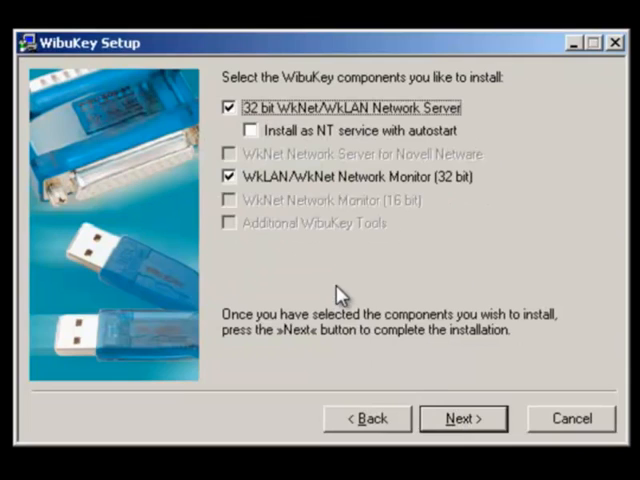
pyautogui.click(462, 418)
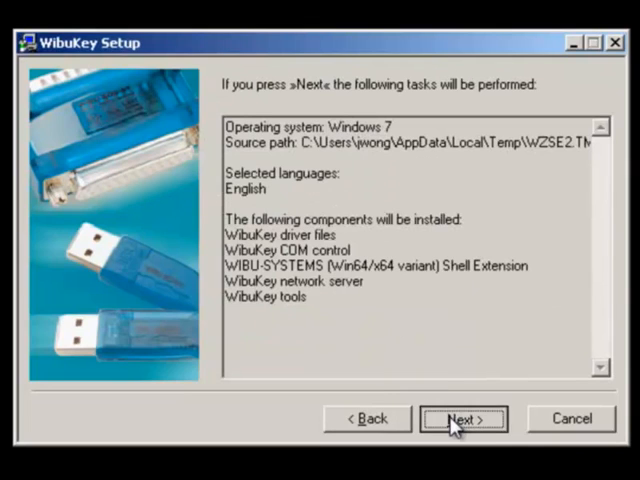
pyautogui.click(462, 418)
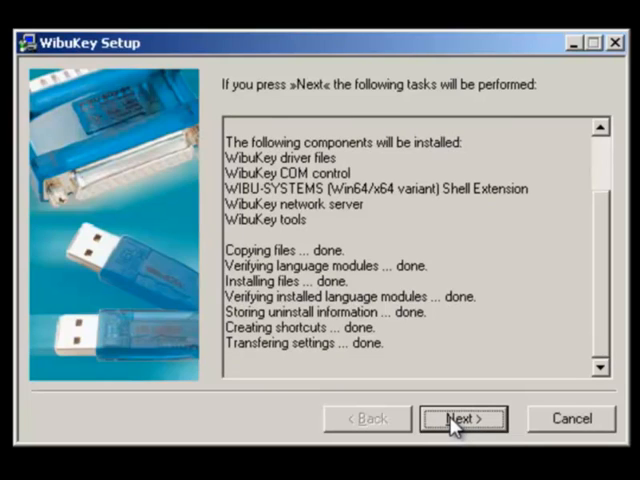
pyautogui.click(461, 418)
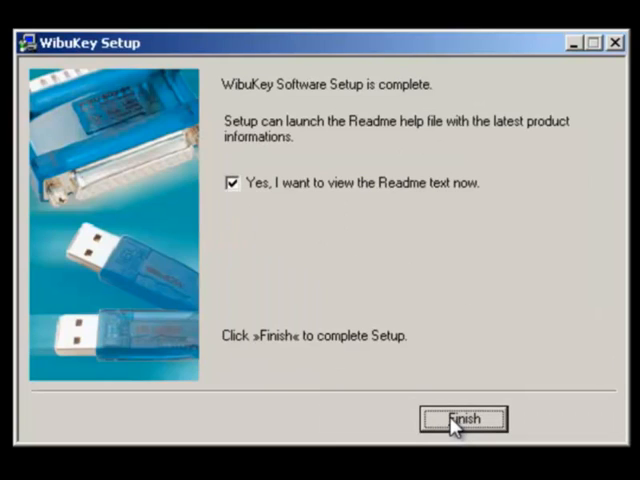
pyautogui.click(231, 183)
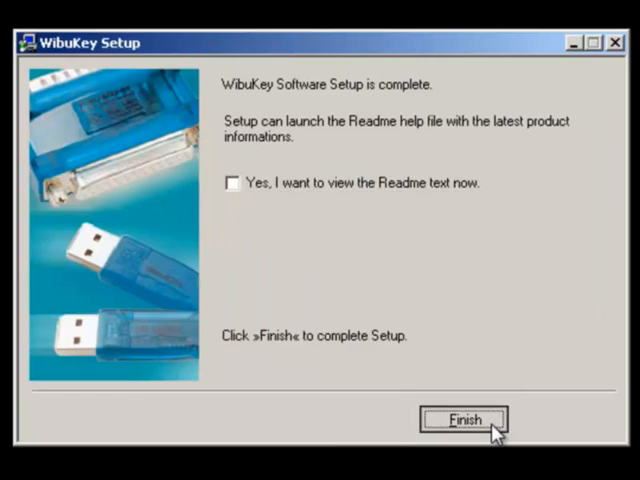
pyautogui.click(462, 419)
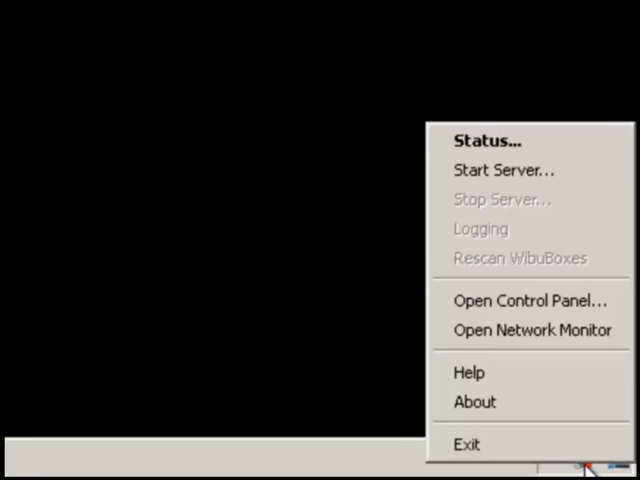
# - Choose Status from the WibuKey tray menu to see the active WkLAN server and one WibuBox
pyautogui.click(488, 141)
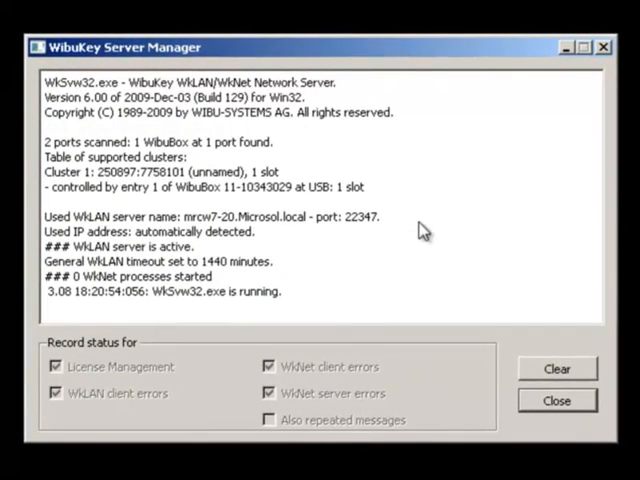
pyautogui.moveTo(565, 450)
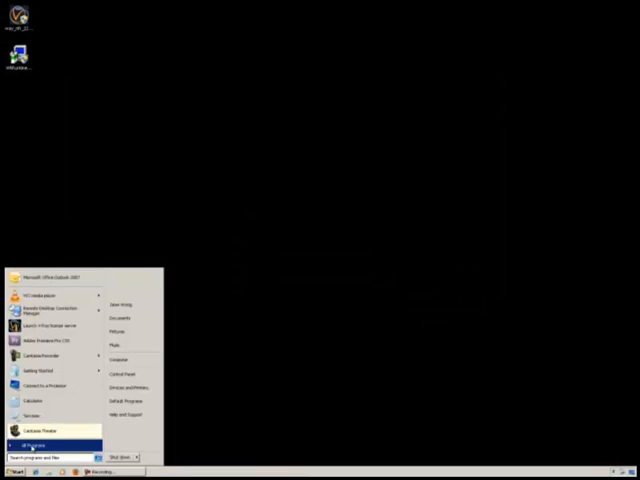
# - Go to All Programs > V-Ray NFR for 3dsmax 2012 for x64 > Licensing
pyautogui.click(33, 445)
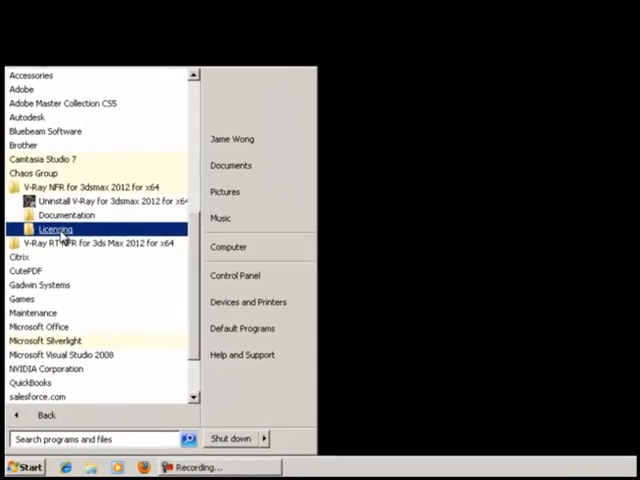
pyautogui.click(54, 229)
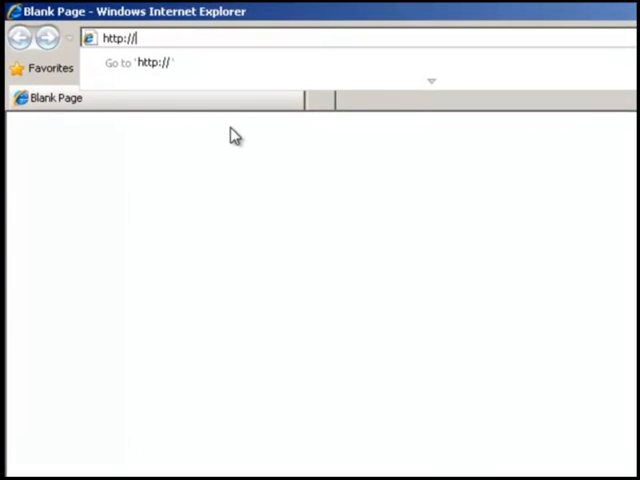
# - Load localhost:30304, view the server status, then open the license upgrade steps page
pyautogui.write('localhost')
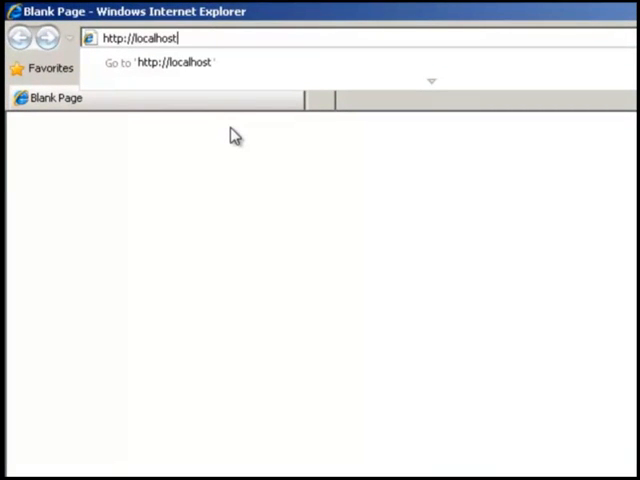
pyautogui.write(':')
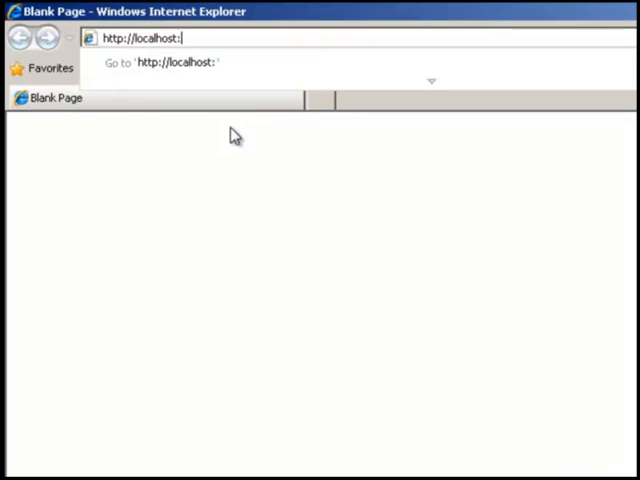
pyautogui.write('30304/')
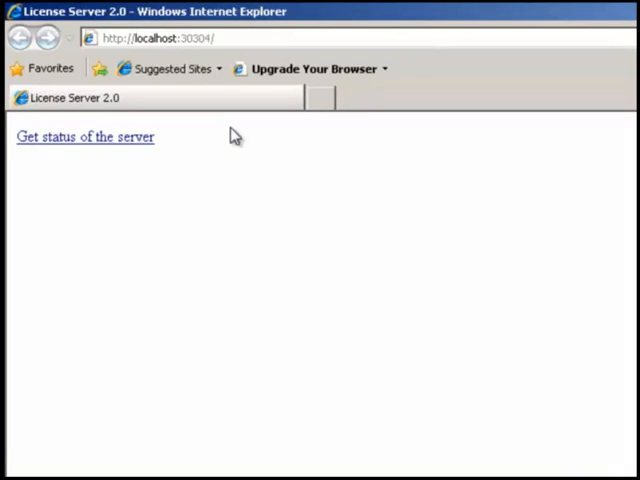
pyautogui.click(83, 136)
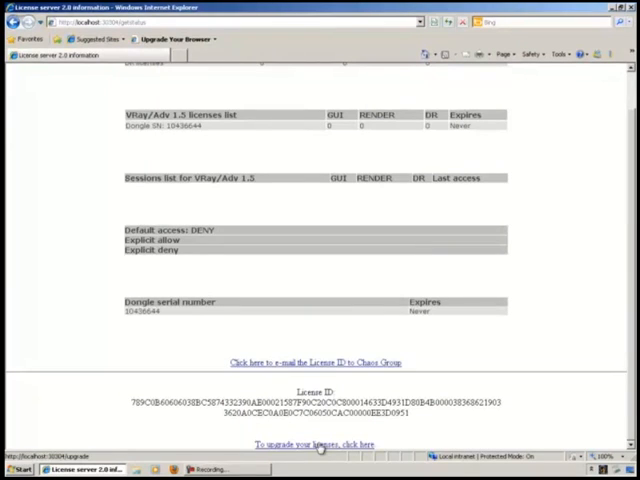
pyautogui.click(325, 444)
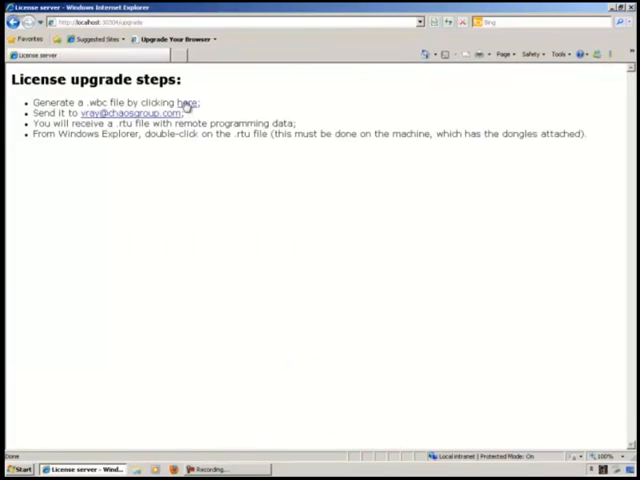
pyautogui.click(187, 102)
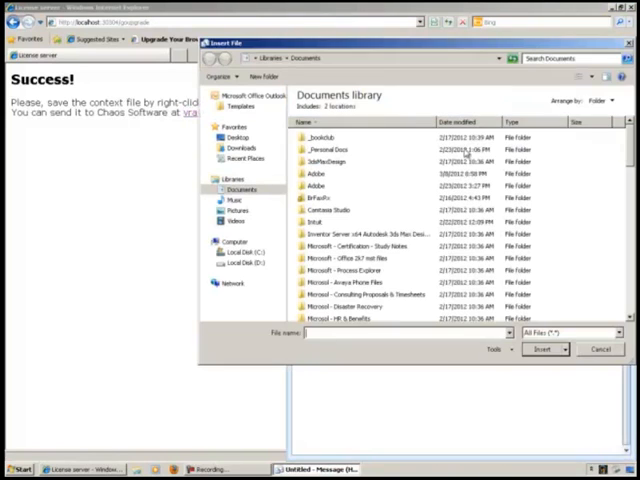
pyautogui.click(237, 137)
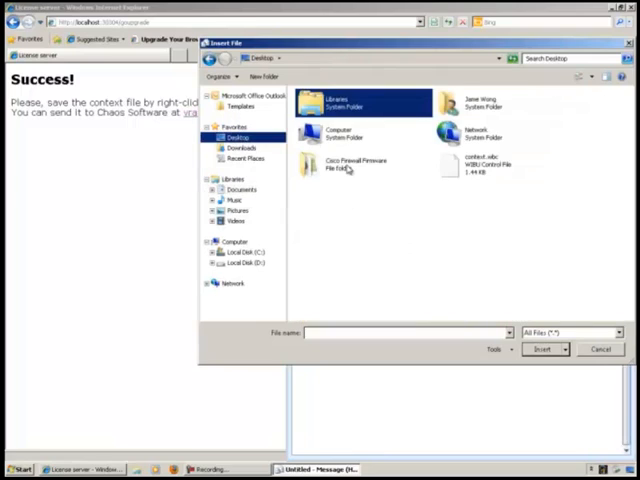
pyautogui.click(541, 349)
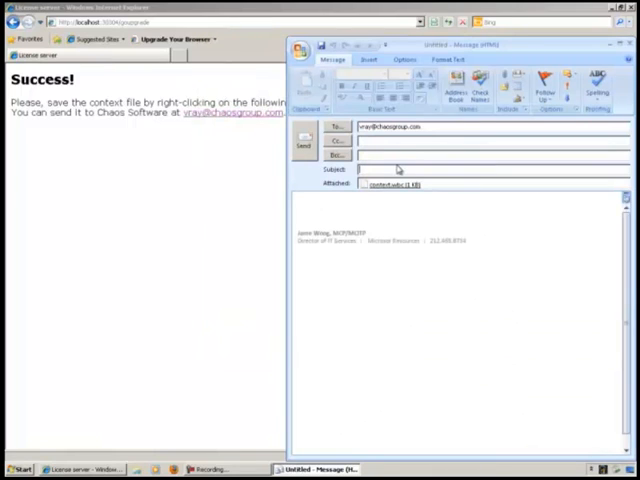
# - Send the email titled 'V-Ray License Request' asking for licenses for the attached WBC file
pyautogui.write('V-Ray License Re')
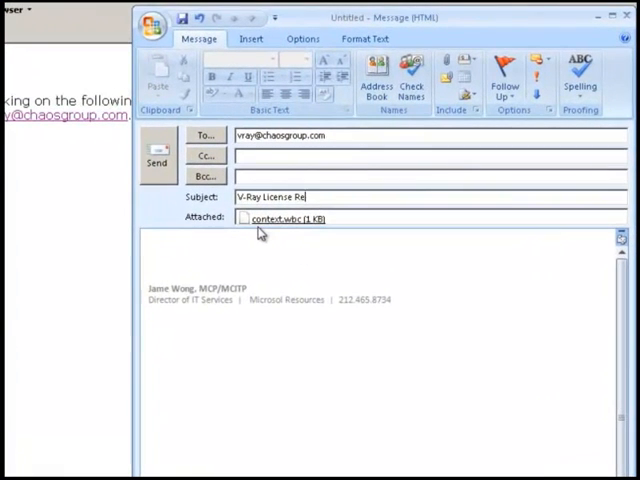
pyautogui.write('Hi')
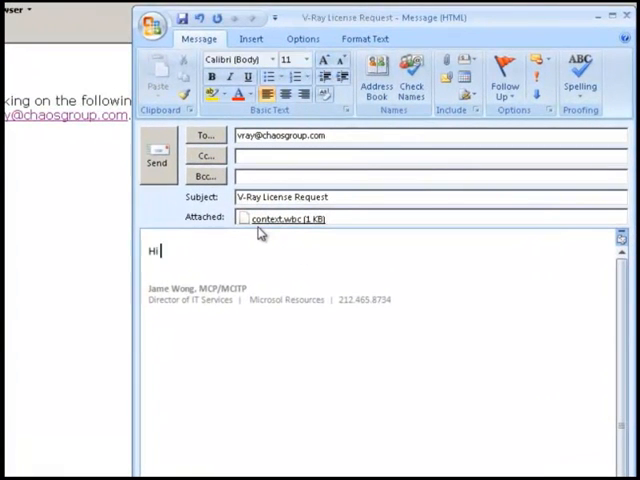
pyautogui.write('There,')
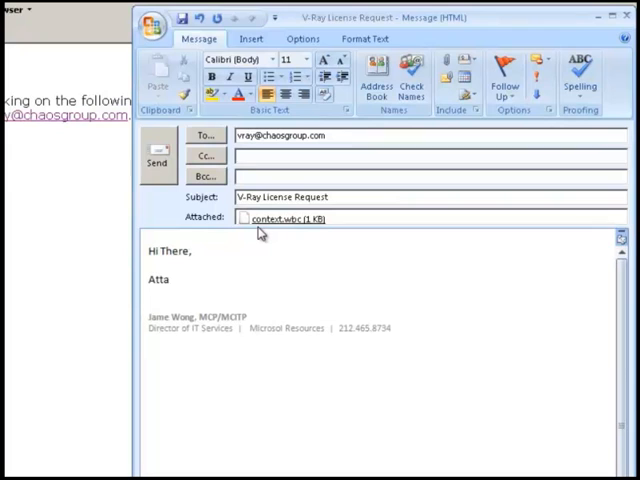
pyautogui.write('Attached is my')
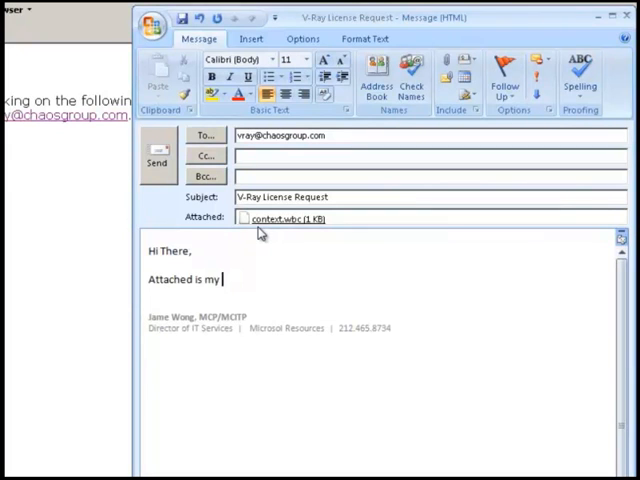
pyautogui.write('WBC file, ple')
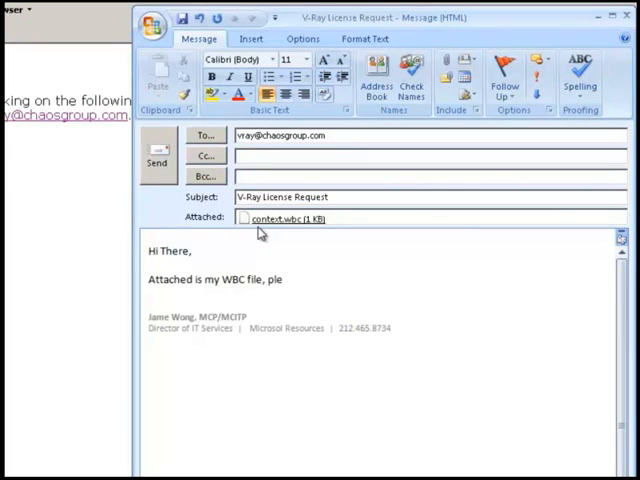
pyautogui.write('ase send me my')
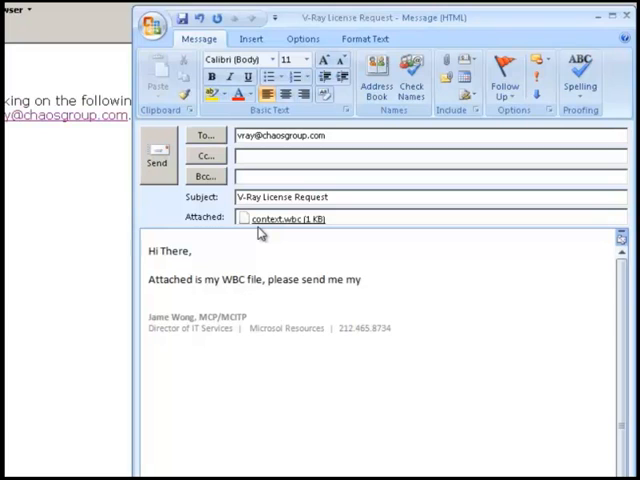
pyautogui.write('licenses. Thanks! ☺')
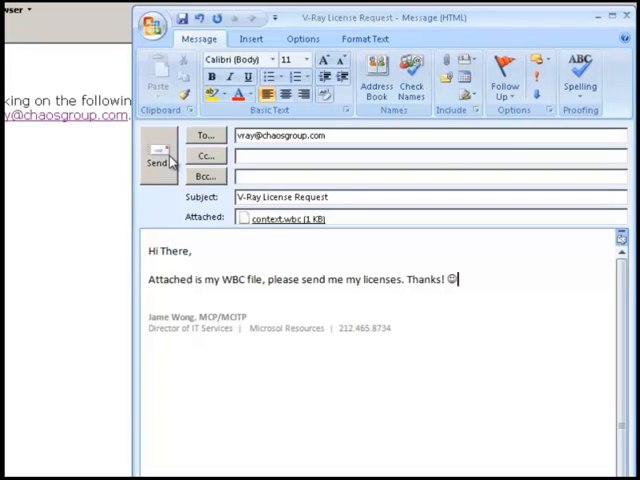
pyautogui.click(159, 160)
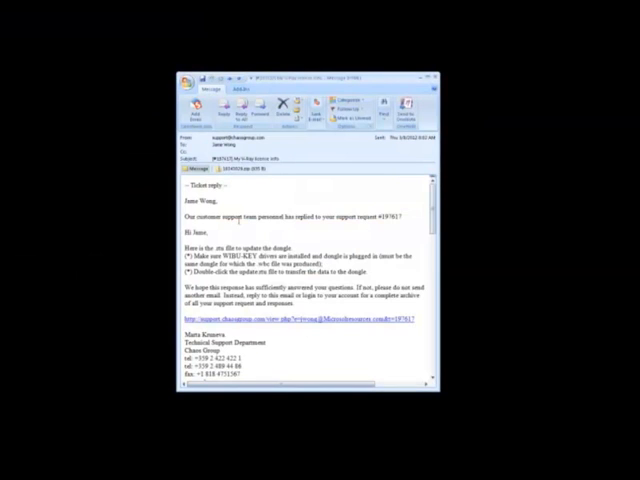
# - Save the reply's zip attachment to the Desktop
pyautogui.click(237, 168)
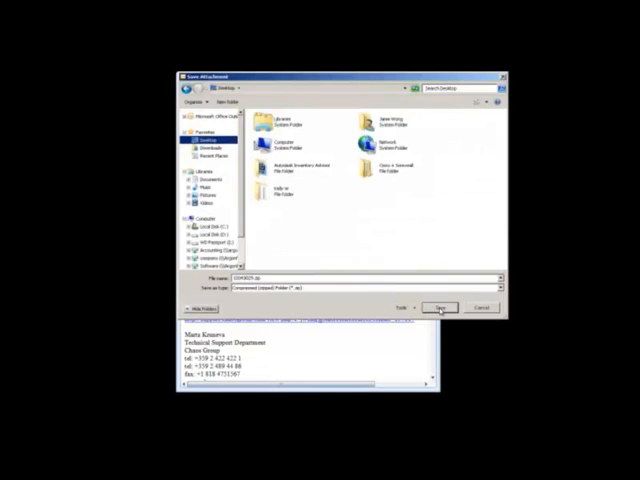
pyautogui.click(438, 307)
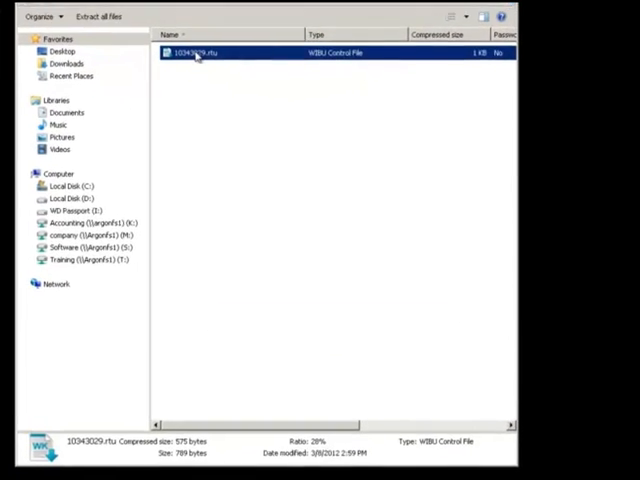
# - Apply the 10343029.rtu remote update to the WibuKey dongle and acknowledge the success message
pyautogui.doubleClick(197, 52)
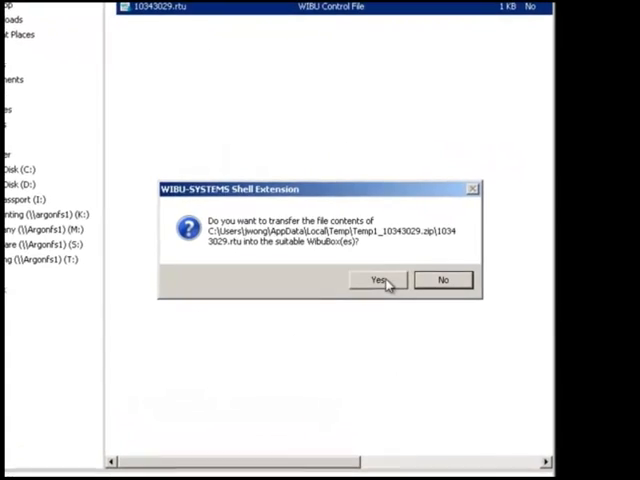
pyautogui.click(377, 279)
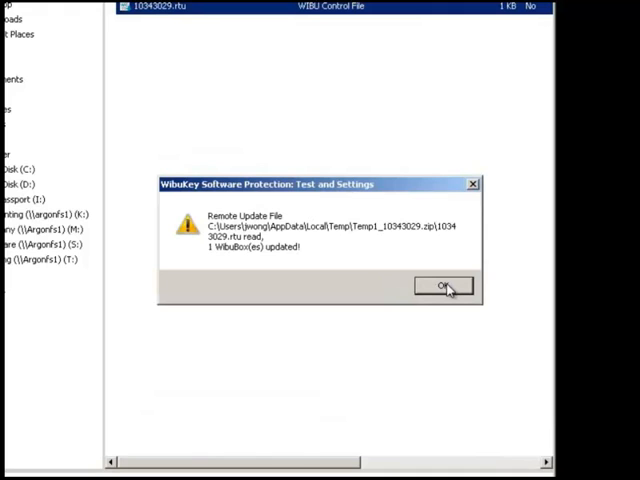
pyautogui.click(443, 287)
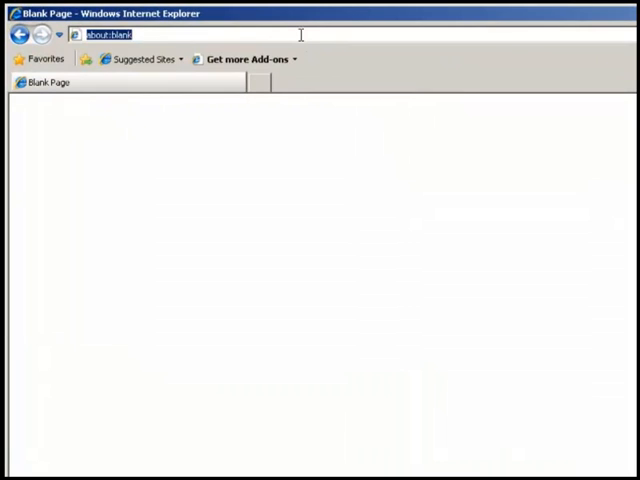
pyautogui.write('localhost:30303')
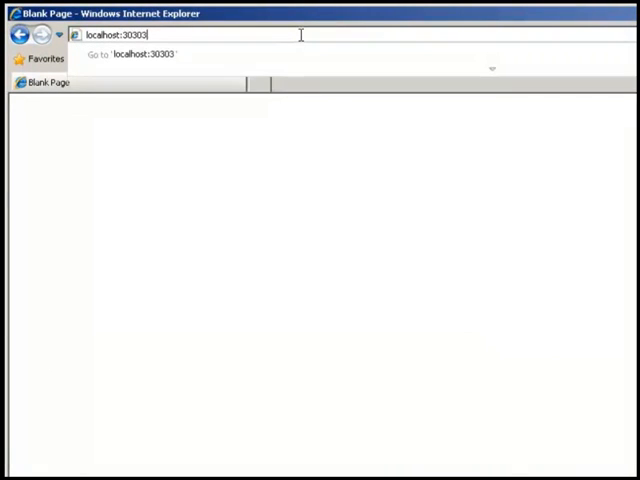
pyautogui.write('http://localhost:30304/')
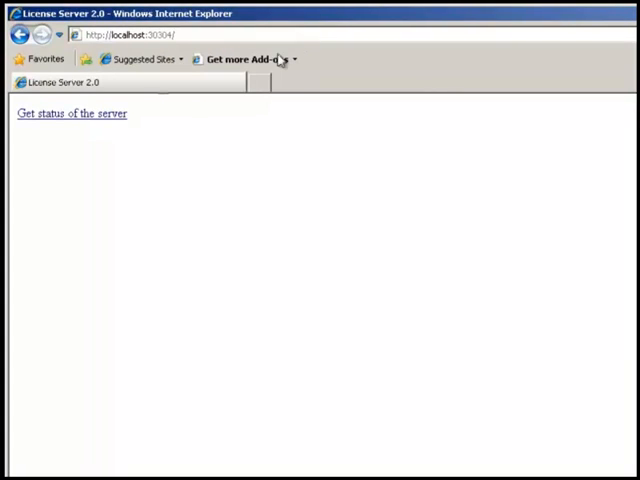
pyautogui.click(70, 113)
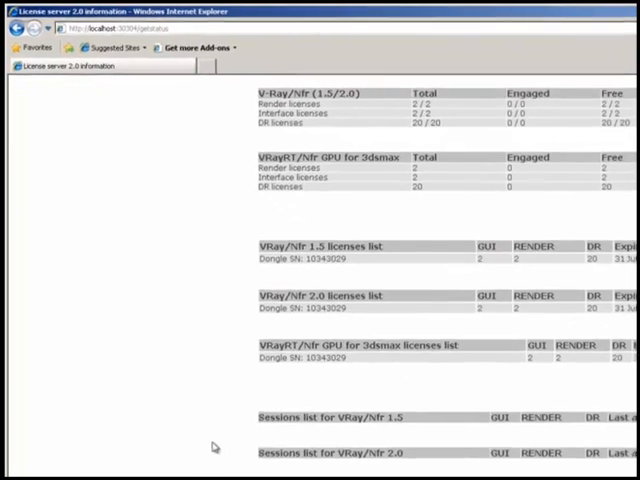
pyautogui.scroll(-3)
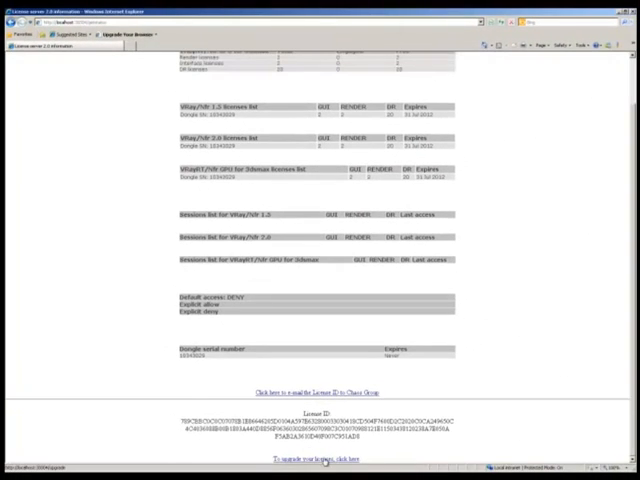
pyautogui.click(323, 458)
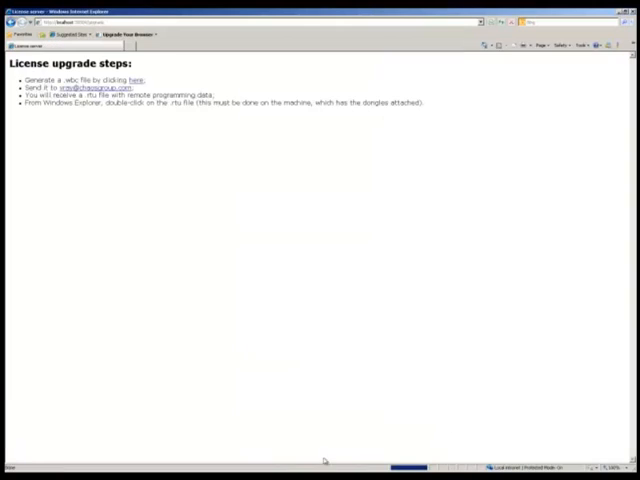